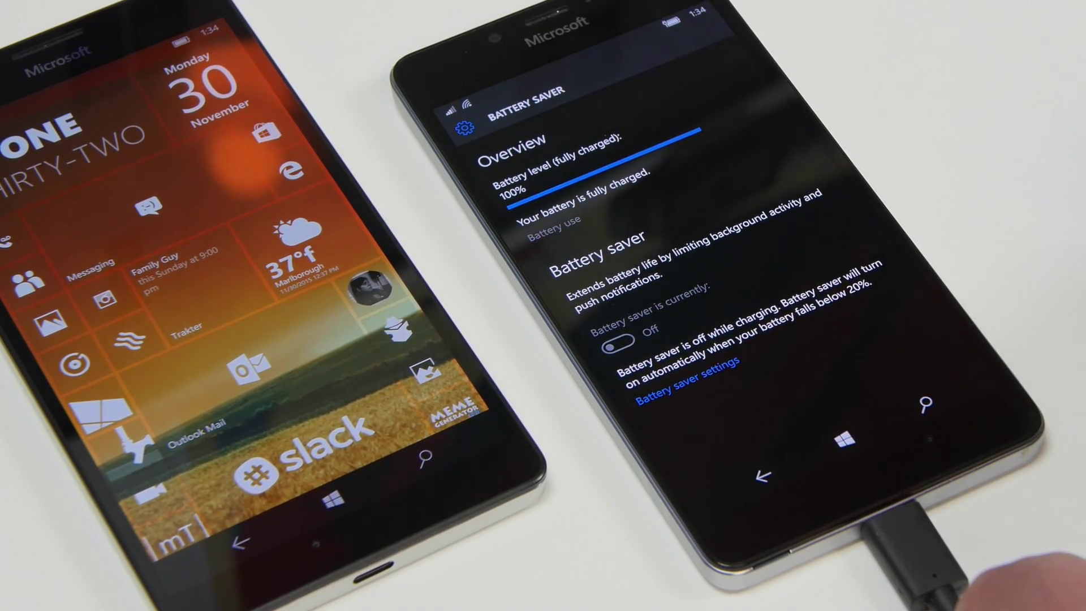
Step: Switch the background toggles for unneeded apps further down the list to Off
left_click(551, 233)
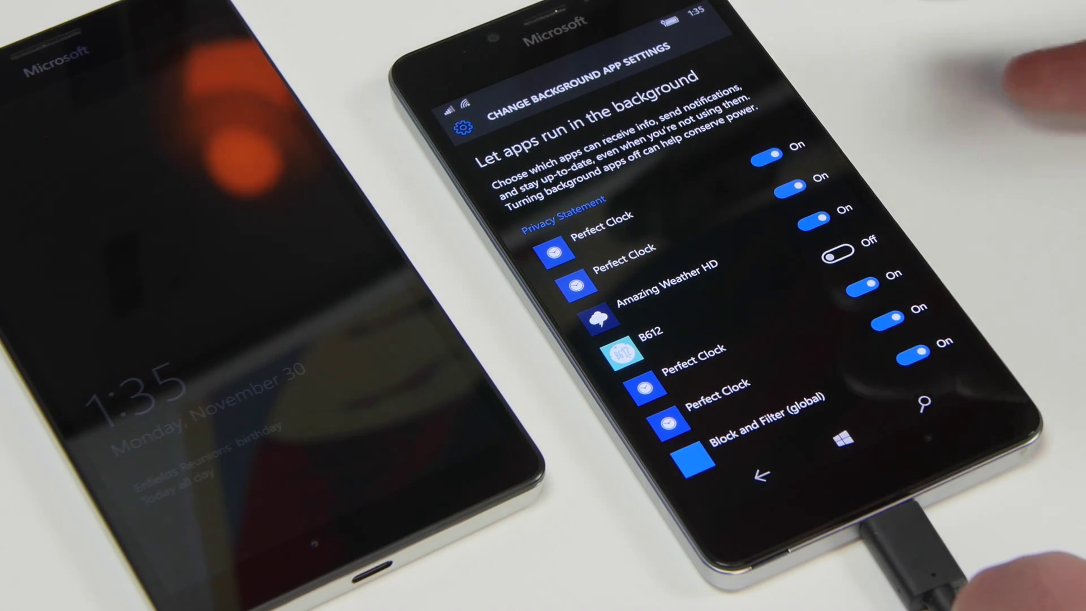
scroll("down", 3)
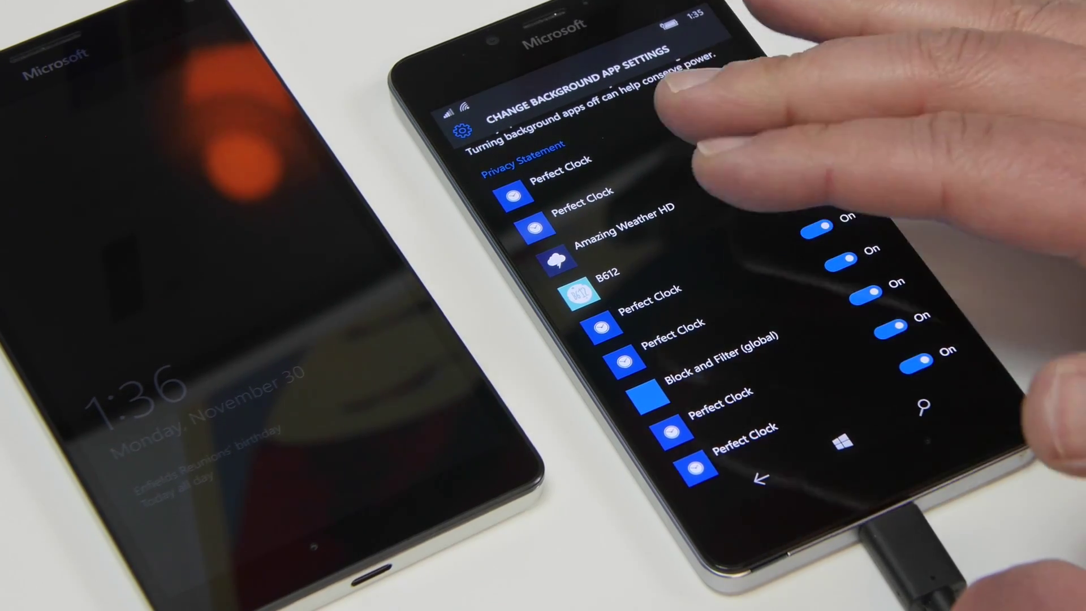
left_click(795, 198)
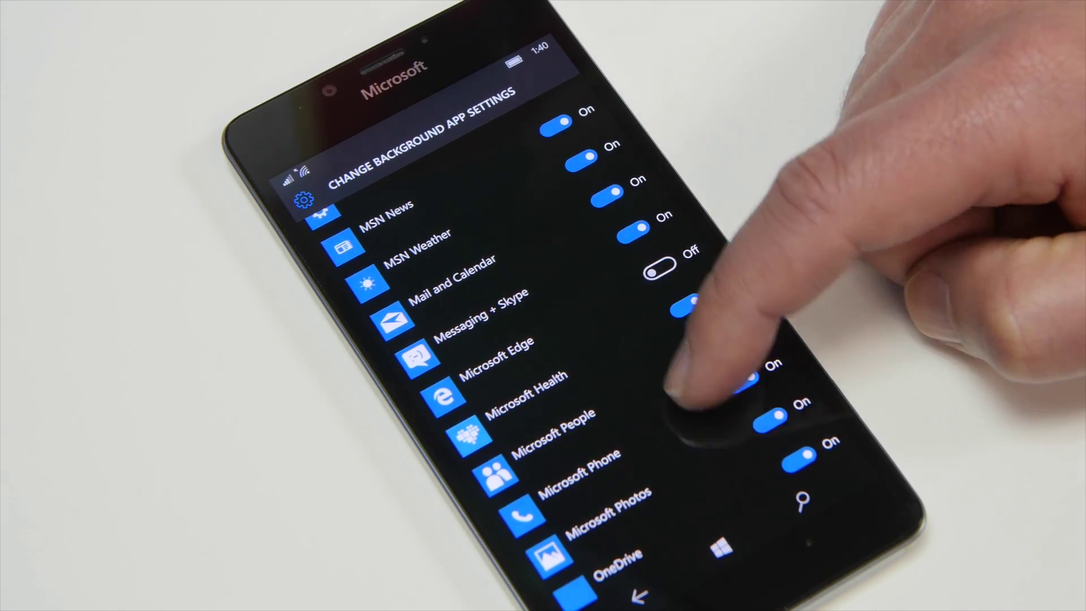
scroll("down", 3)
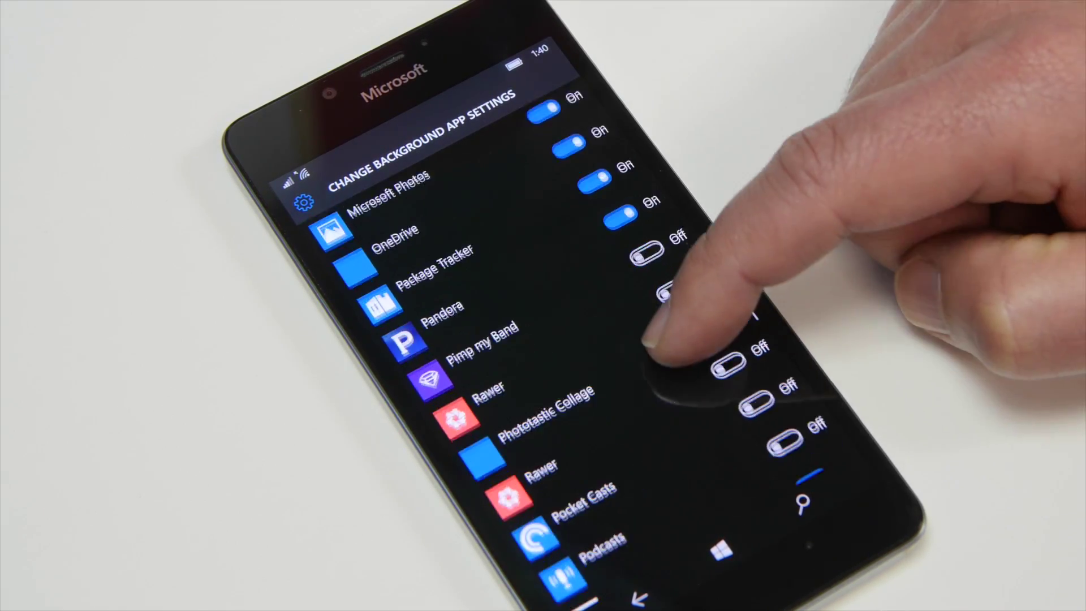